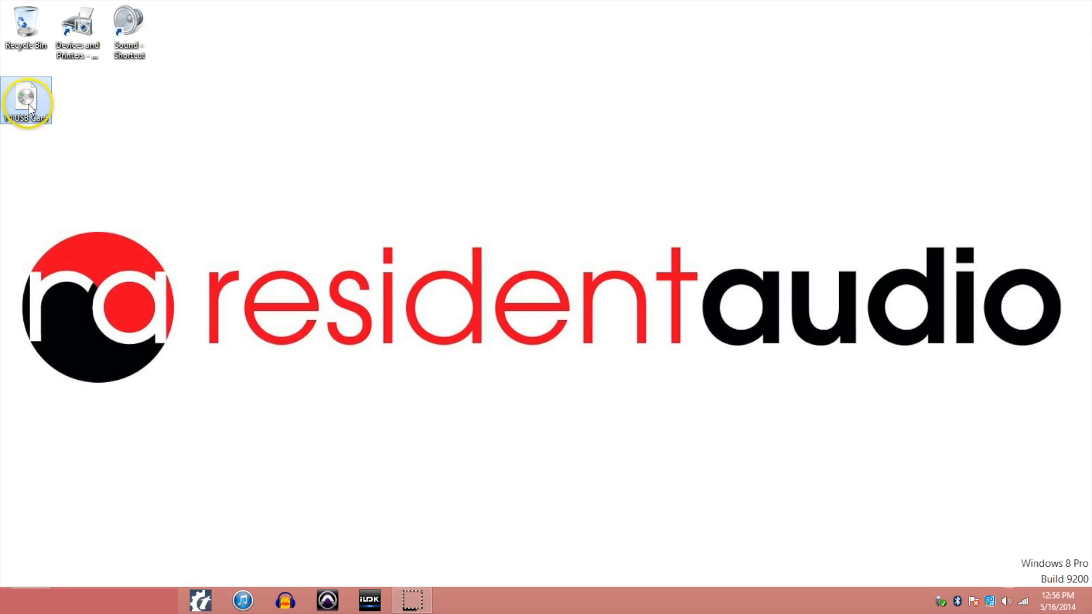
{"action": "mouse_move", "coordinate": [220, 306]}
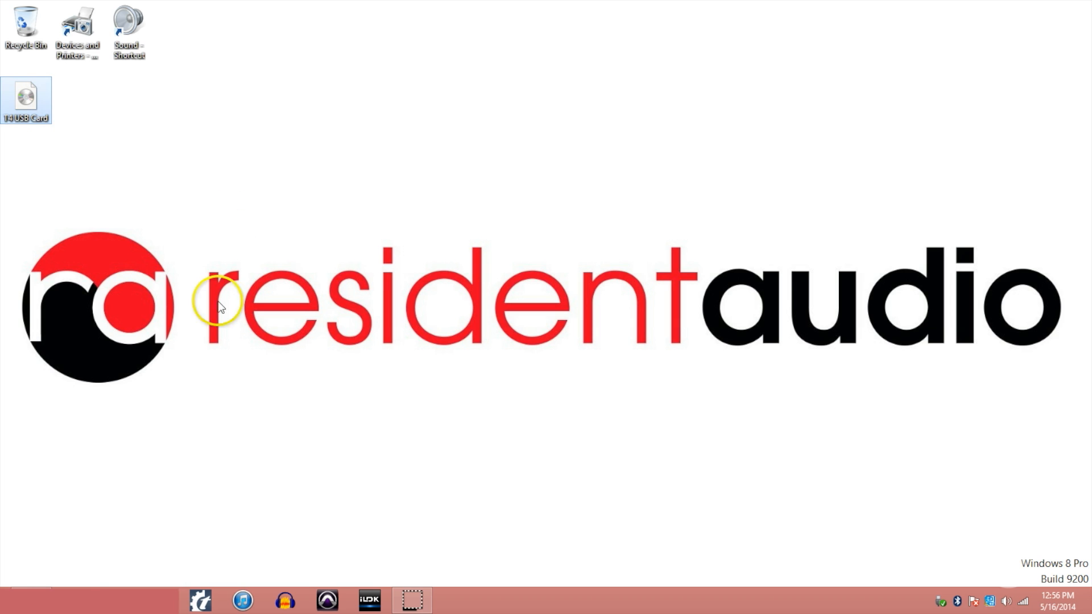
Open the T4 USB Card disc from the desktop to list its driver files.
{"action": "double_click", "coordinate": [25, 101]}
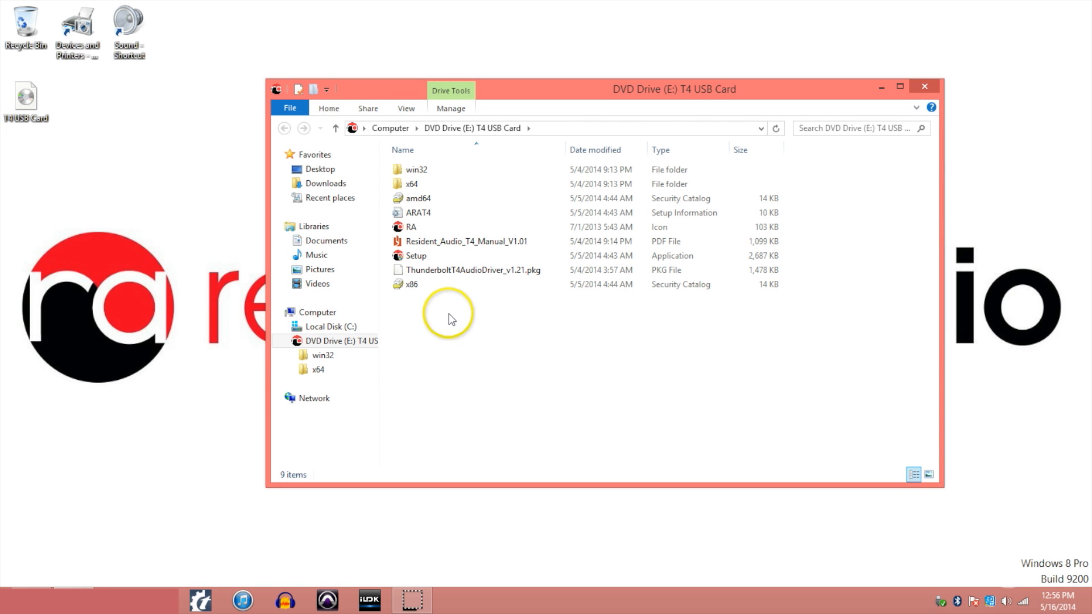
Run Setup from the disc, uninstall the old T4 driver and install the new one.
{"action": "left_click", "coordinate": [416, 256]}
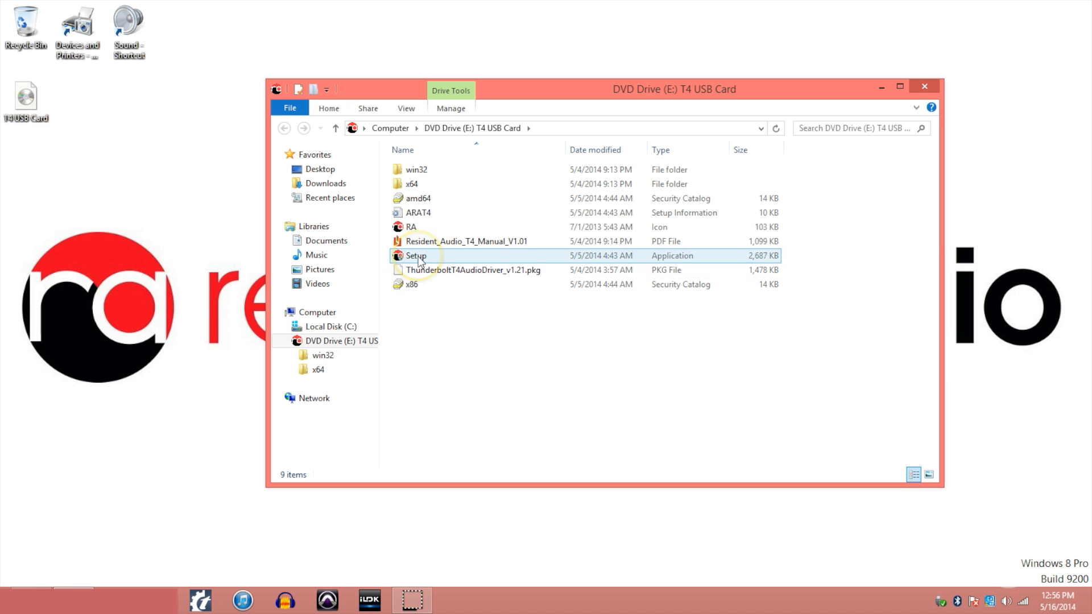
{"action": "double_click", "coordinate": [416, 256]}
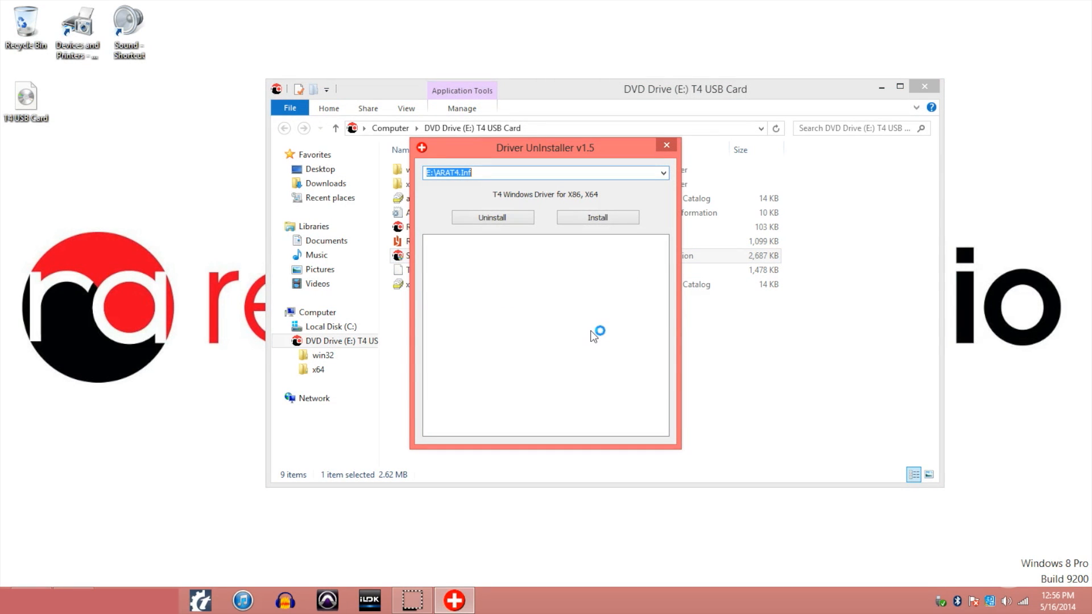
{"action": "left_click", "coordinate": [492, 216]}
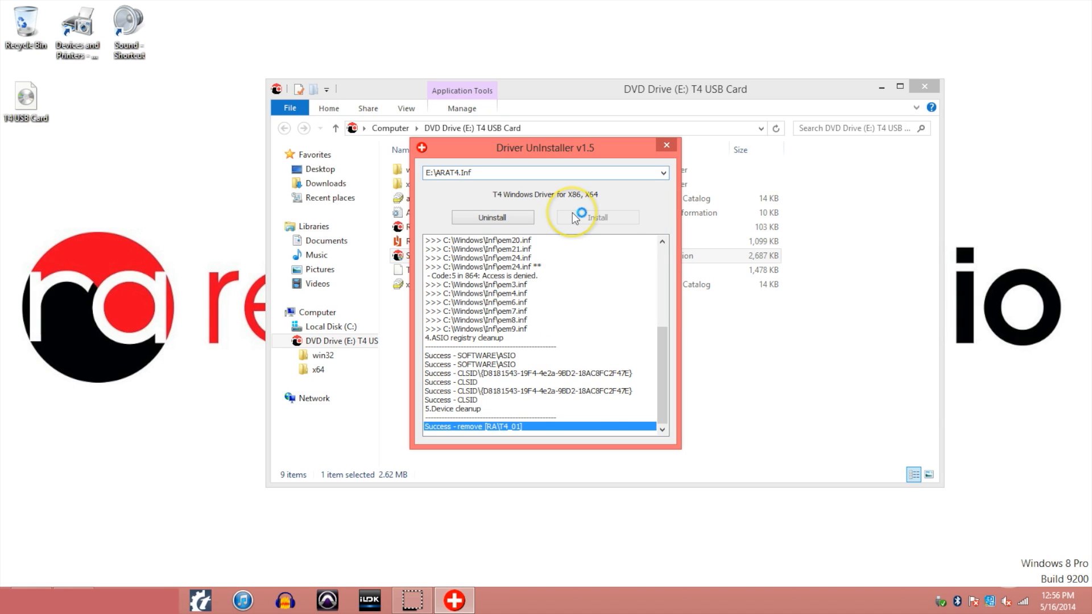
{"action": "left_click", "coordinate": [595, 217]}
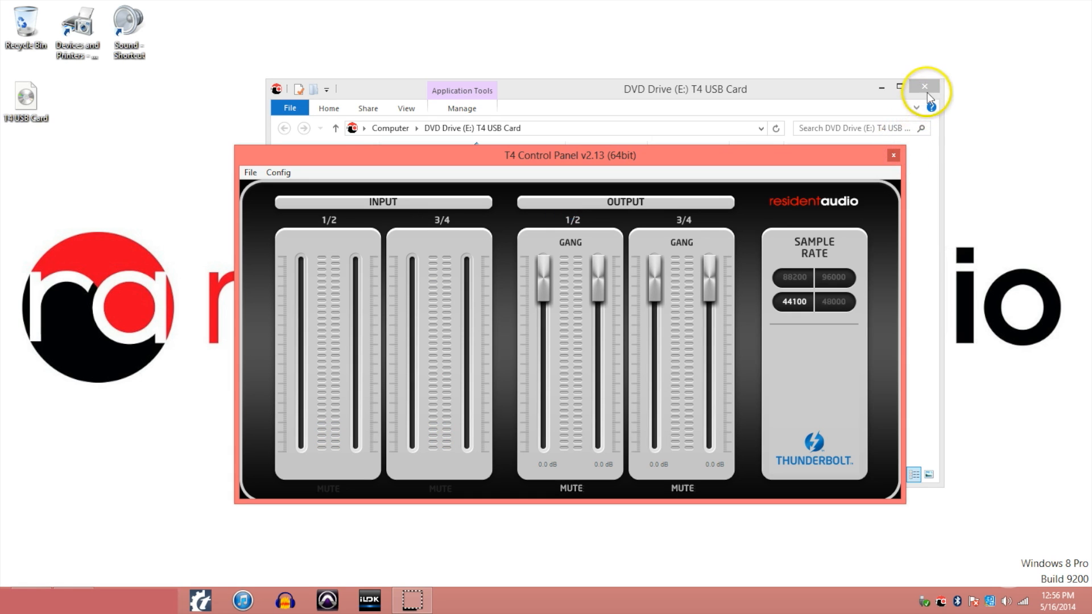
Close the T4 USB Card file window and bring up Windows Settings from the charms.
{"action": "left_click", "coordinate": [924, 86]}
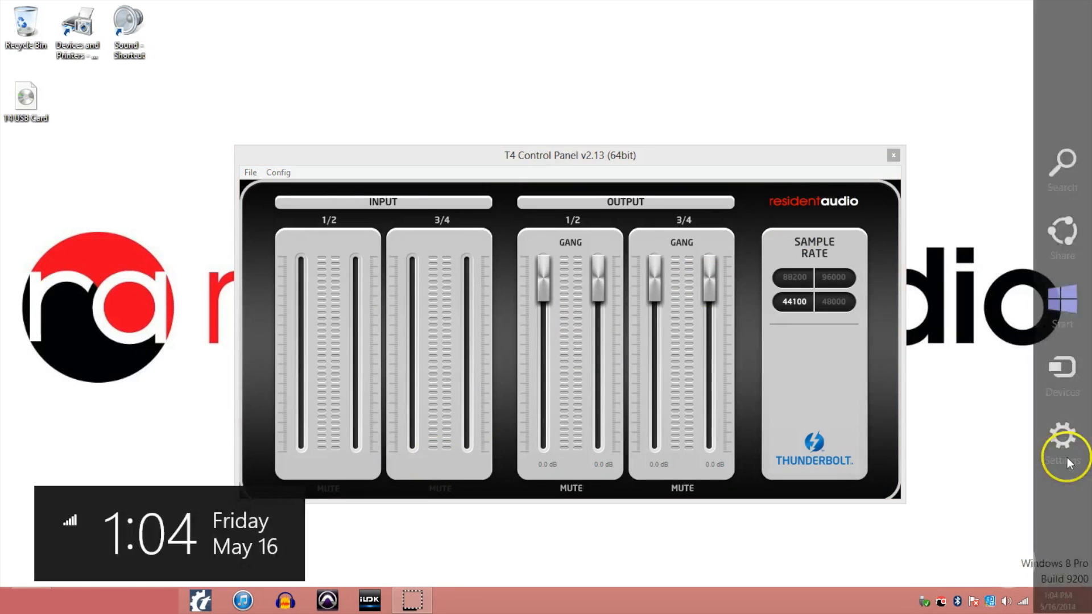
{"action": "left_click", "coordinate": [1061, 445]}
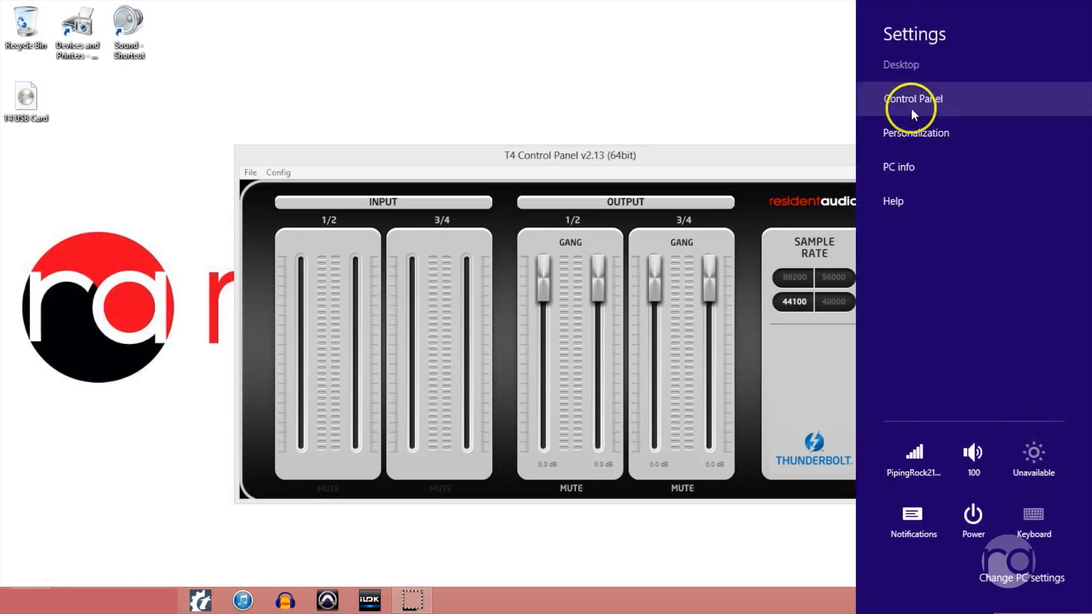
Confirm T4 Audio is the default playback and recording device in Control Panel Sound, then close it.
{"action": "left_click", "coordinate": [911, 98]}
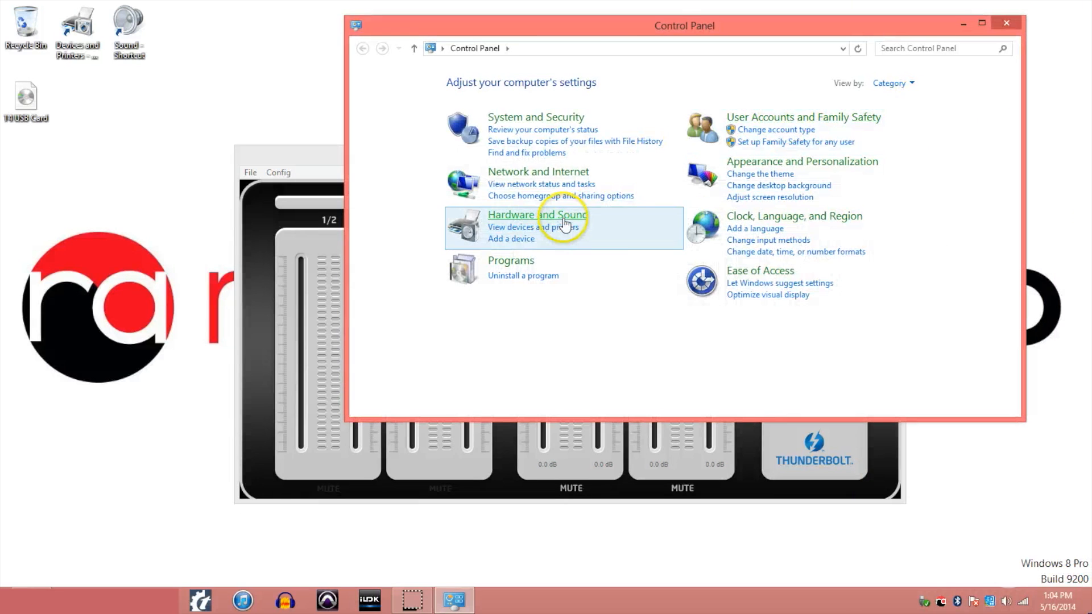
{"action": "left_click", "coordinate": [536, 215]}
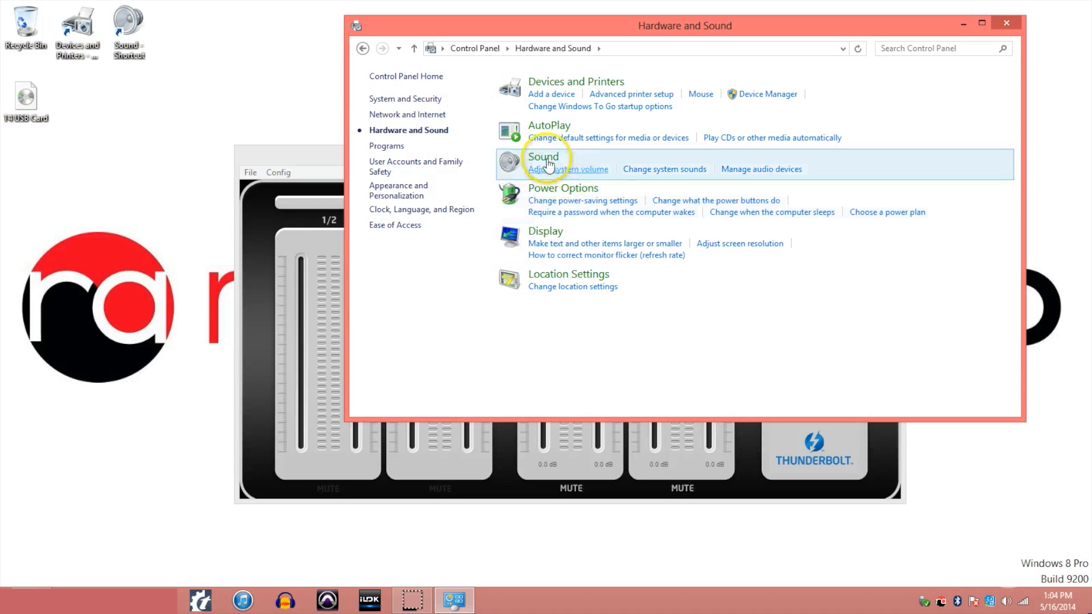
{"action": "left_click", "coordinate": [544, 156]}
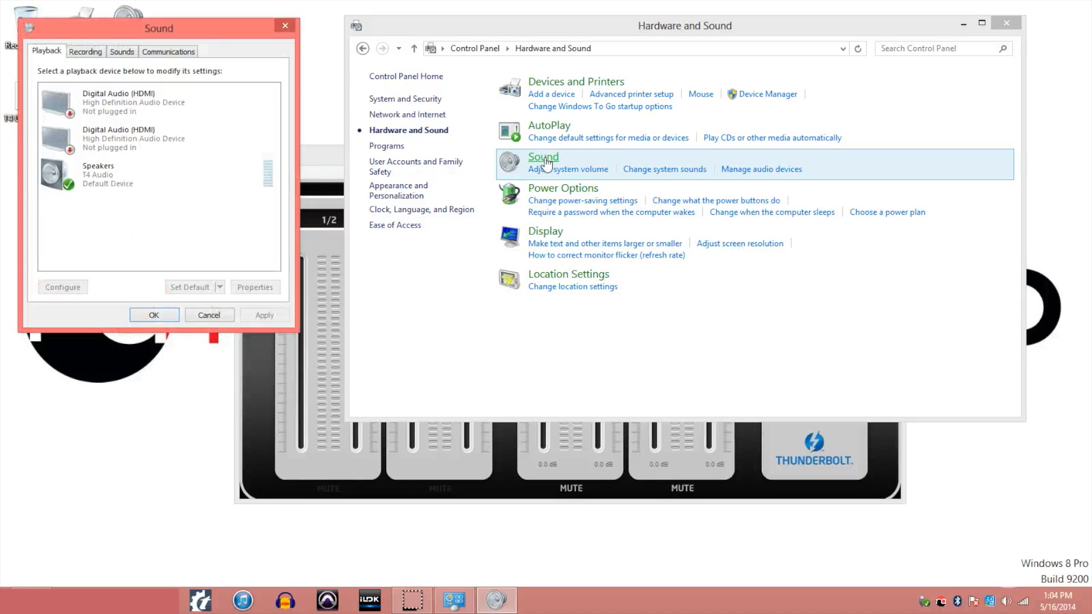
{"action": "left_click", "coordinate": [85, 51]}
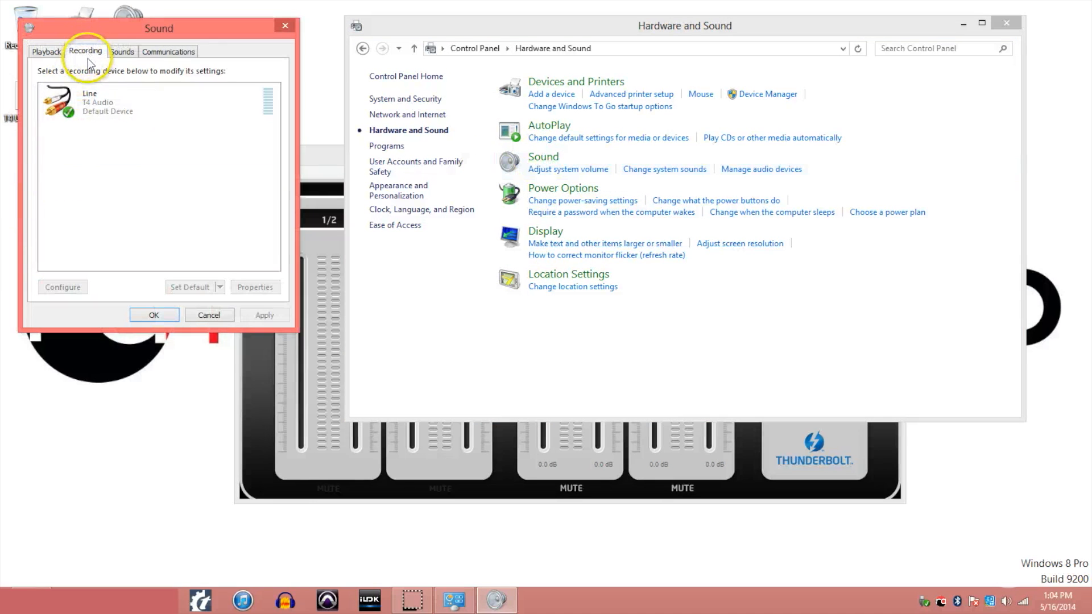
{"action": "left_click", "coordinate": [139, 102]}
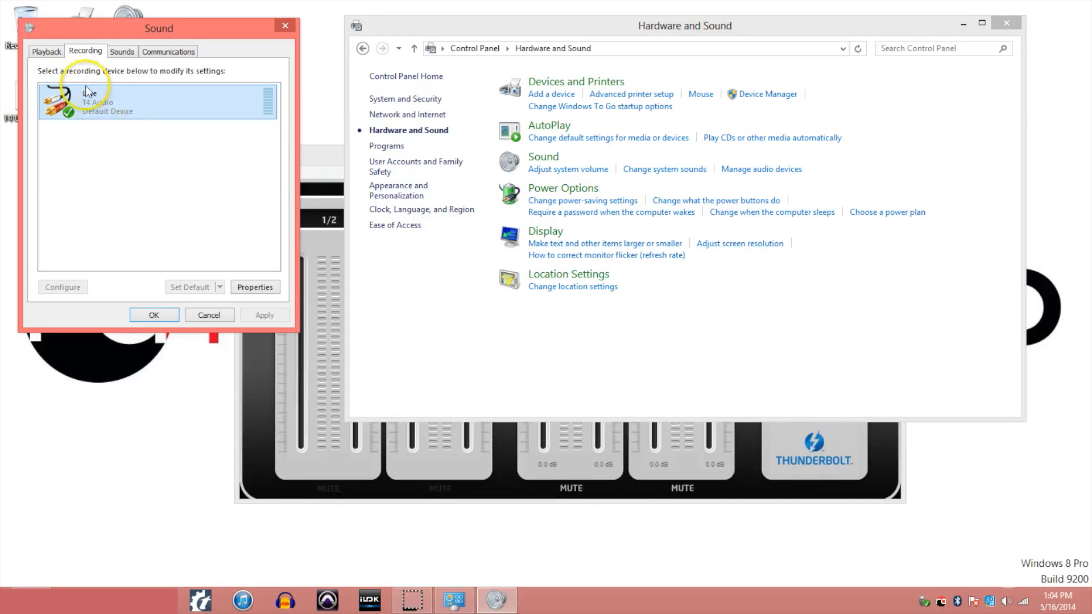
{"action": "left_click", "coordinate": [255, 286]}
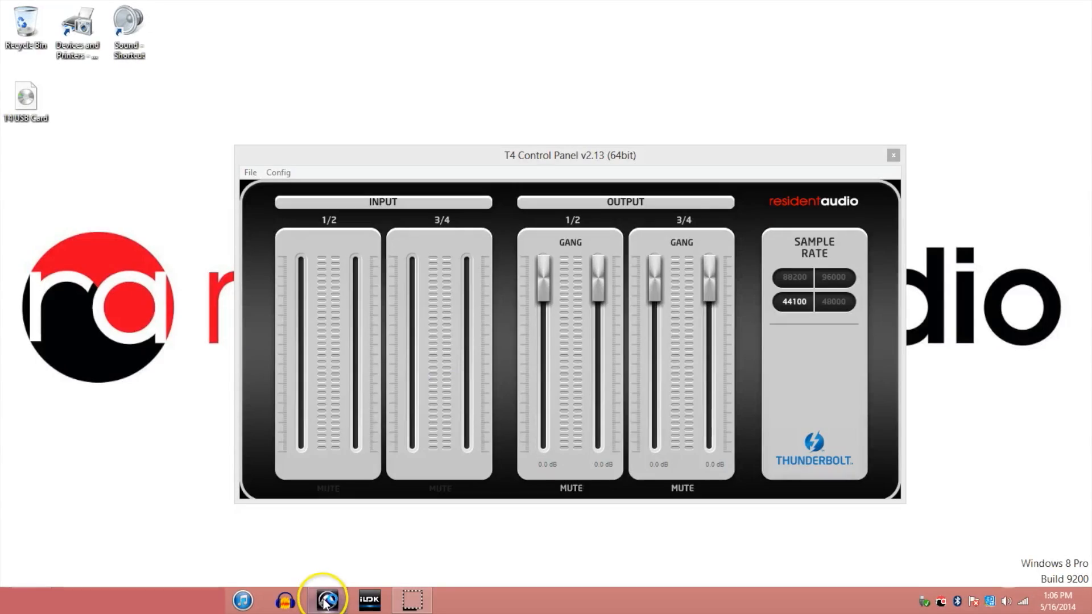
Launch Pro Tools and create a blank session named Resident Audio T4.
{"action": "left_click", "coordinate": [327, 599]}
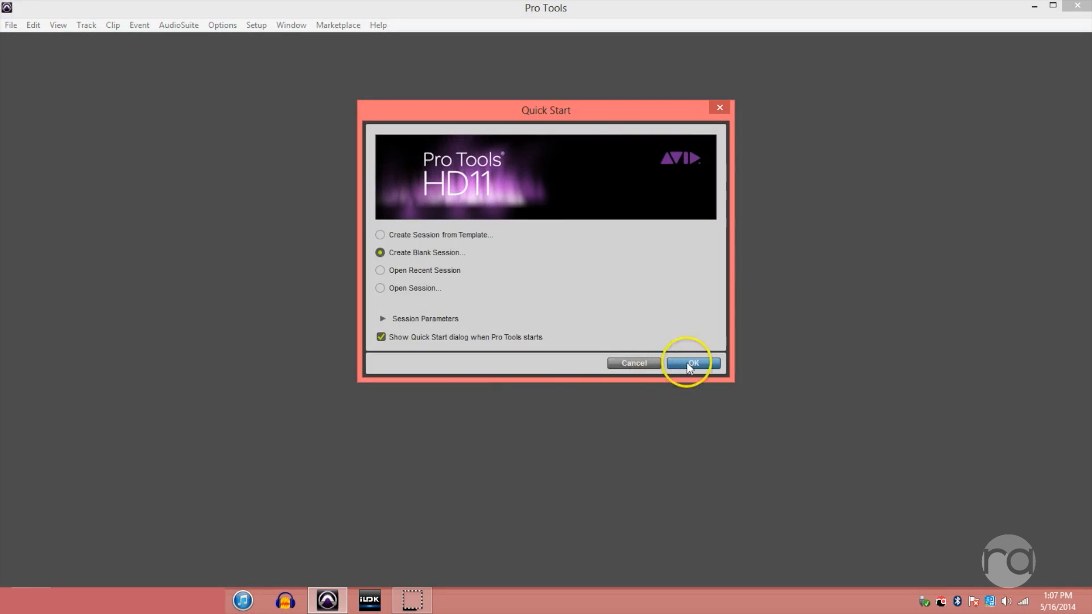
{"action": "left_click", "coordinate": [689, 363]}
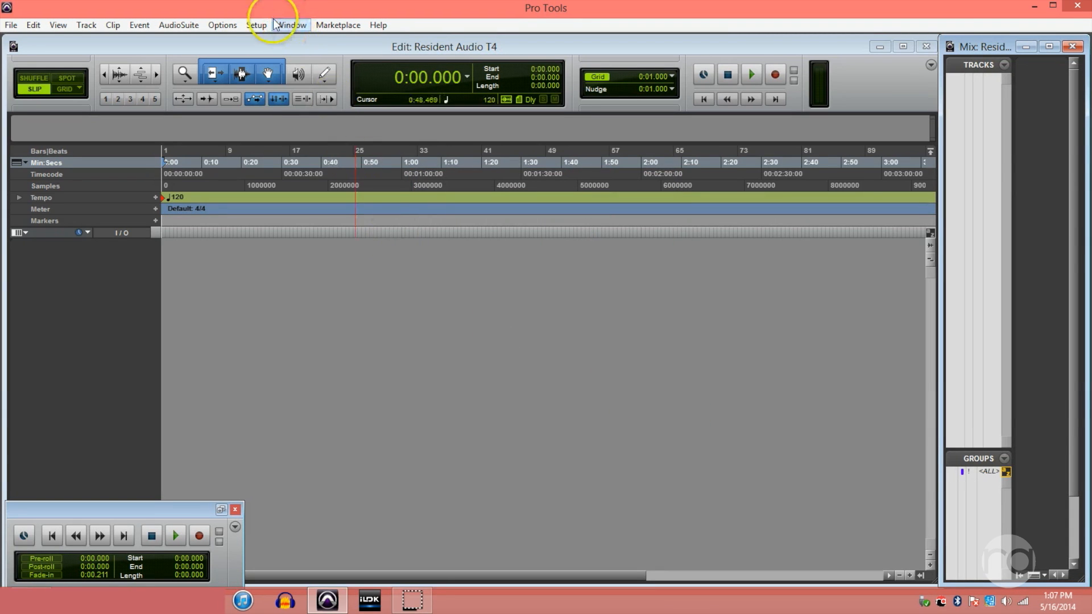
{"action": "left_click", "coordinate": [255, 25]}
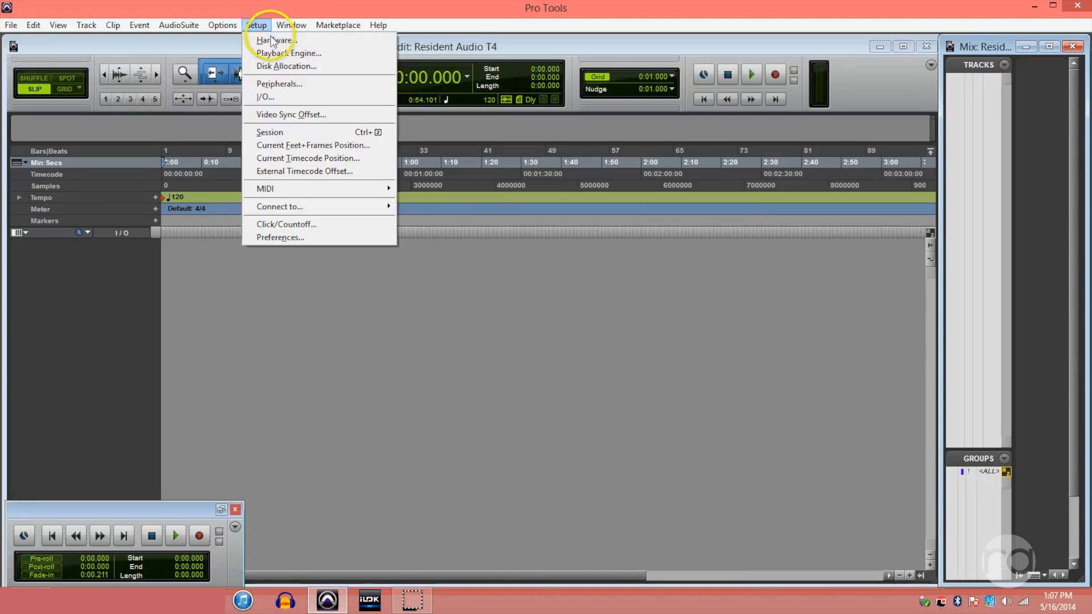
{"action": "mouse_move", "coordinate": [268, 96]}
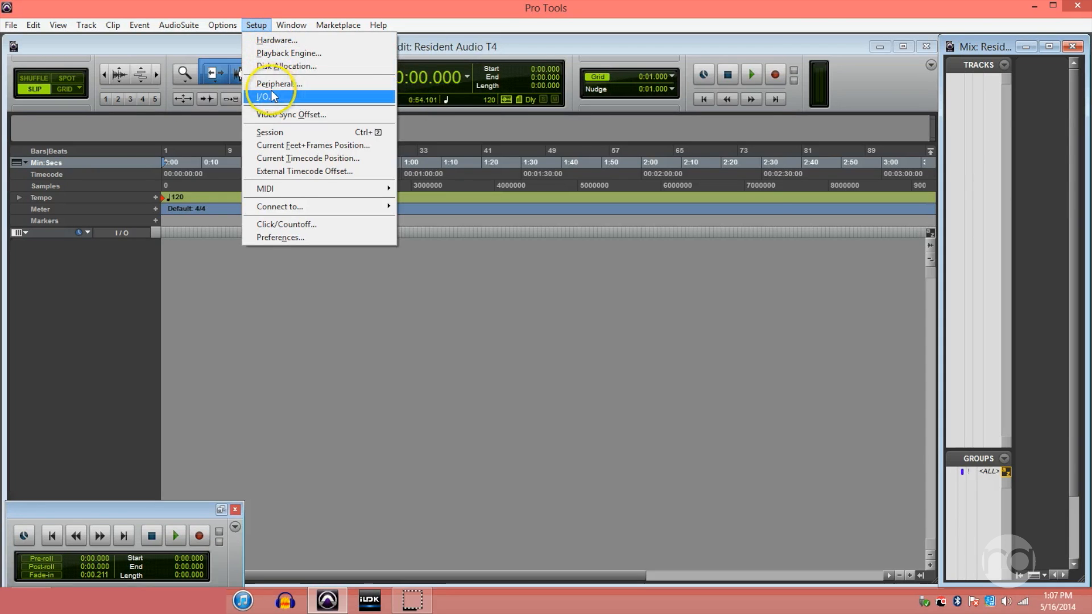
{"action": "left_click", "coordinate": [265, 95]}
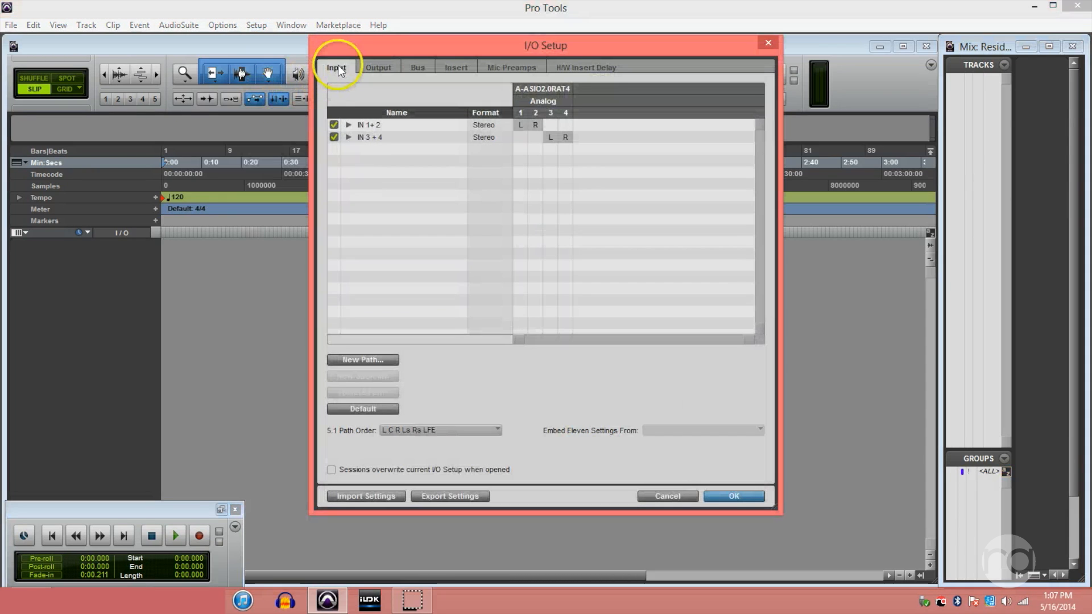
{"action": "mouse_move", "coordinate": [536, 97]}
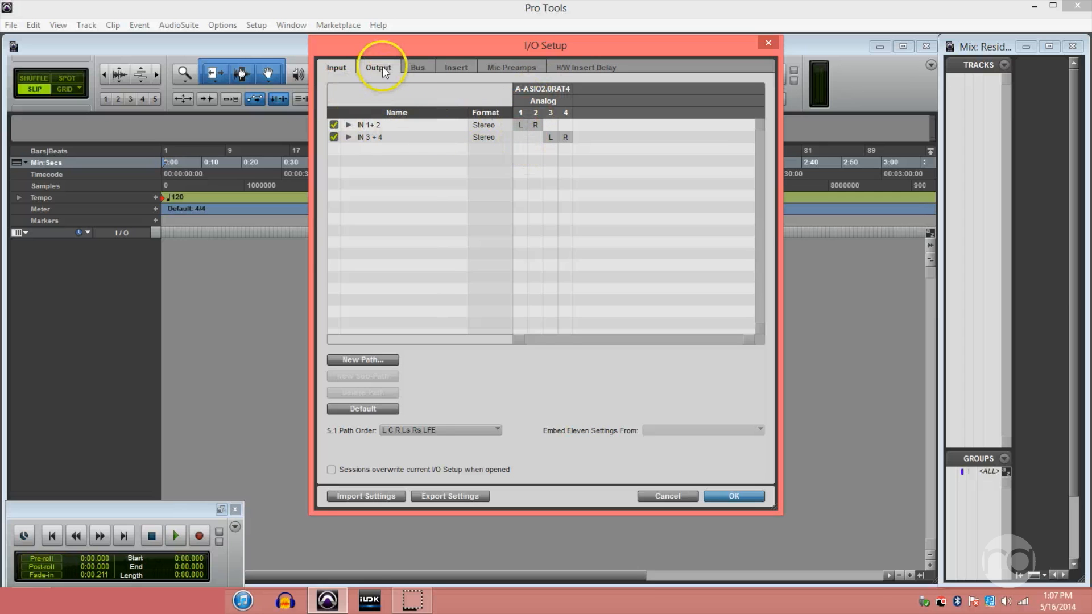
{"action": "left_click", "coordinate": [337, 67]}
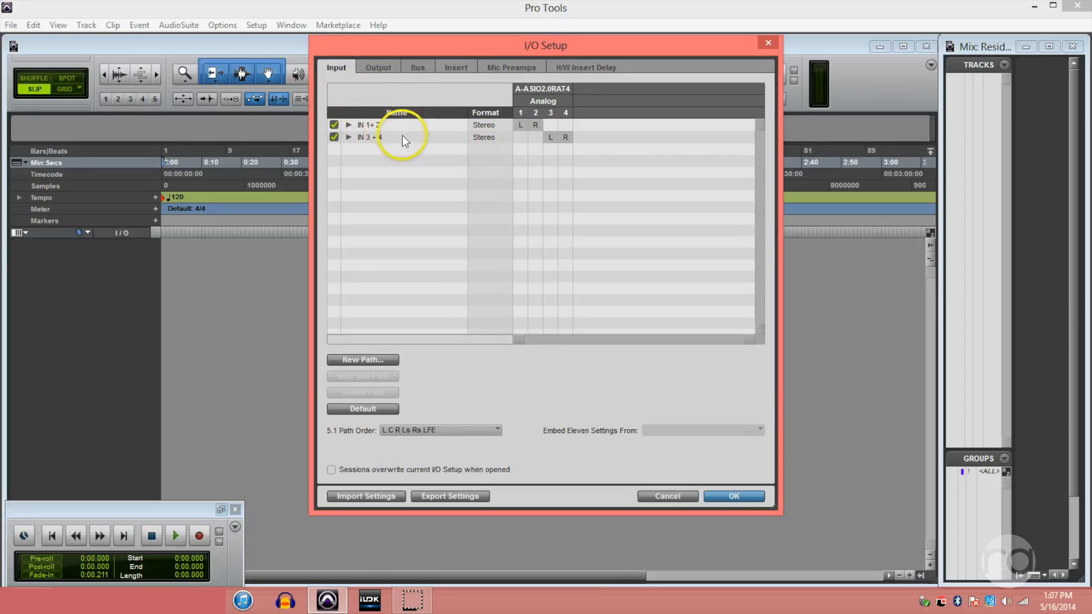
{"action": "left_click", "coordinate": [377, 67]}
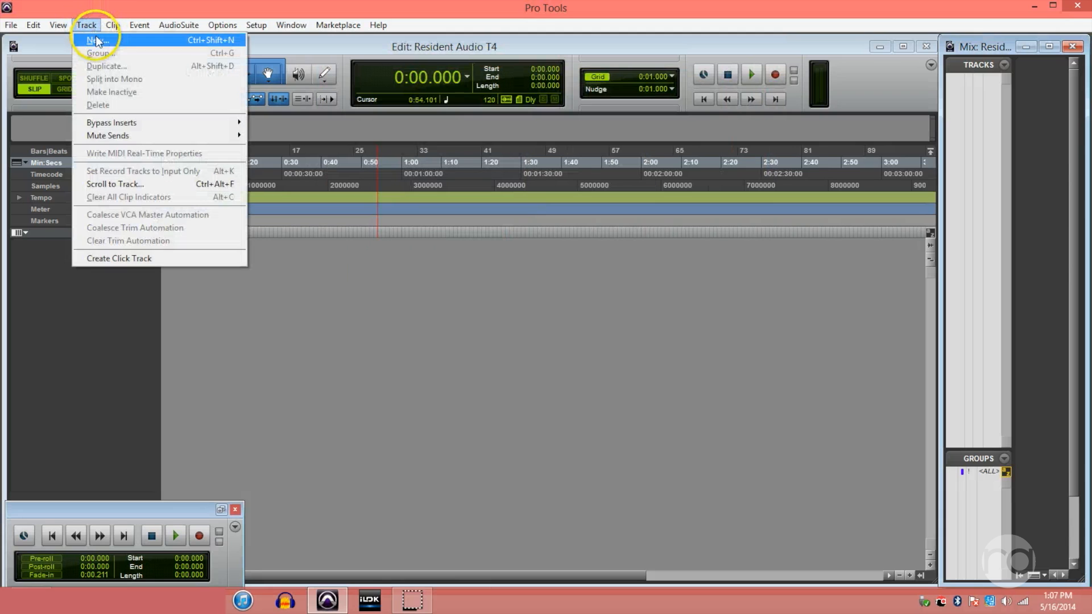
Add two mono audio tracks and route Audio 1 to input IN 1+2.L.
{"action": "left_click", "coordinate": [95, 39]}
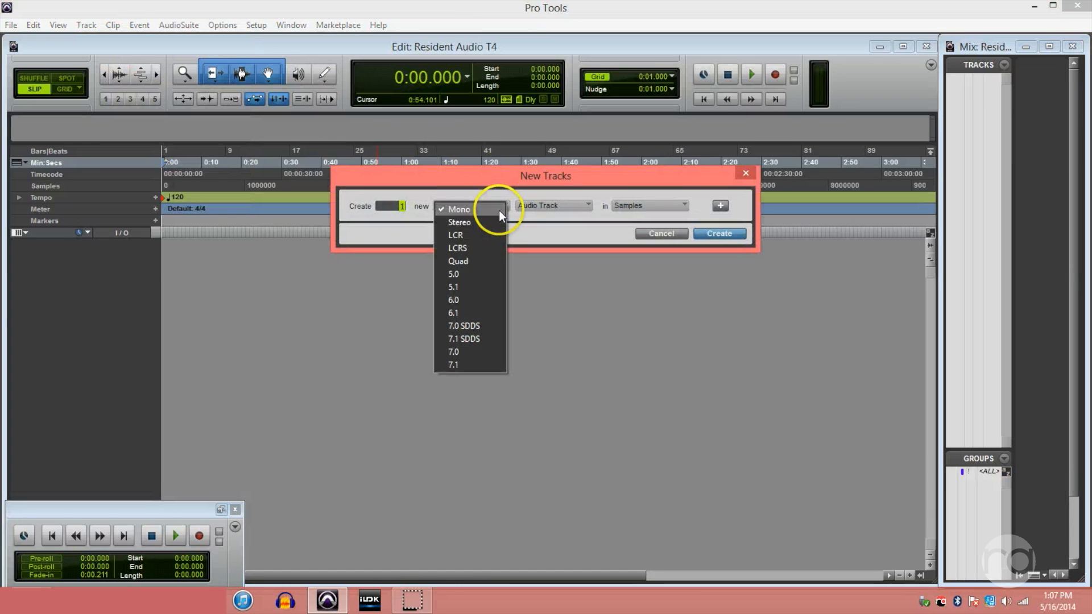
{"action": "left_click", "coordinate": [457, 210]}
{"action": "type", "text": "2"}
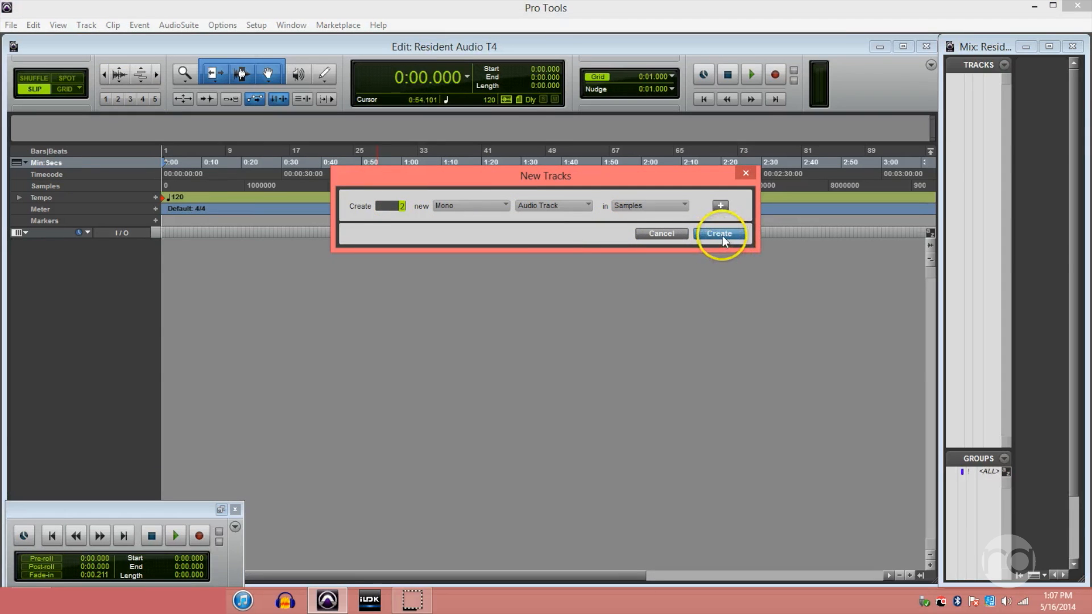
{"action": "left_click", "coordinate": [719, 233]}
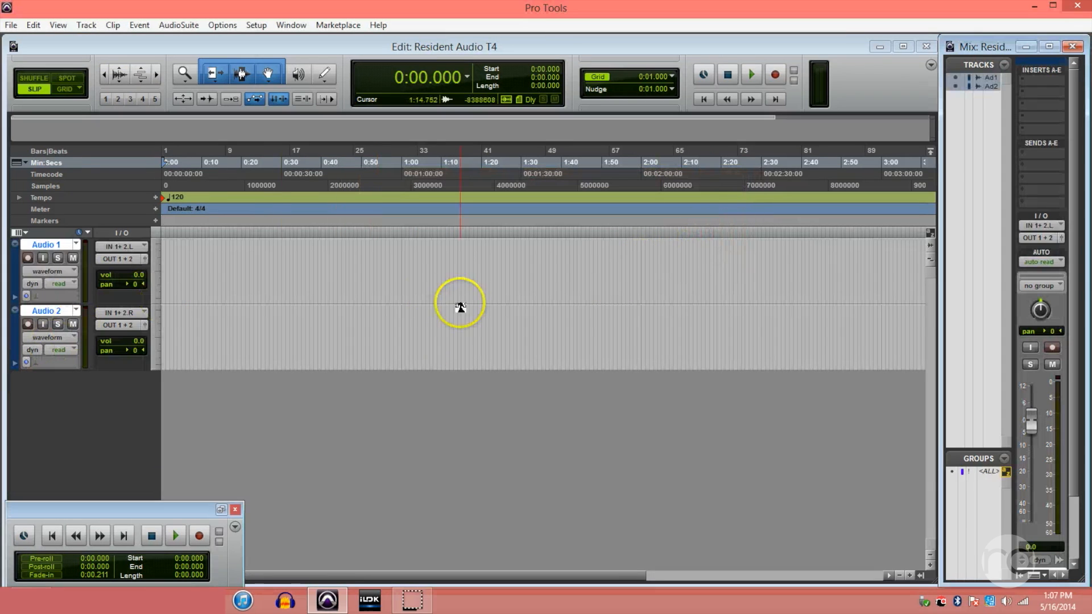
{"action": "left_click", "coordinate": [122, 246]}
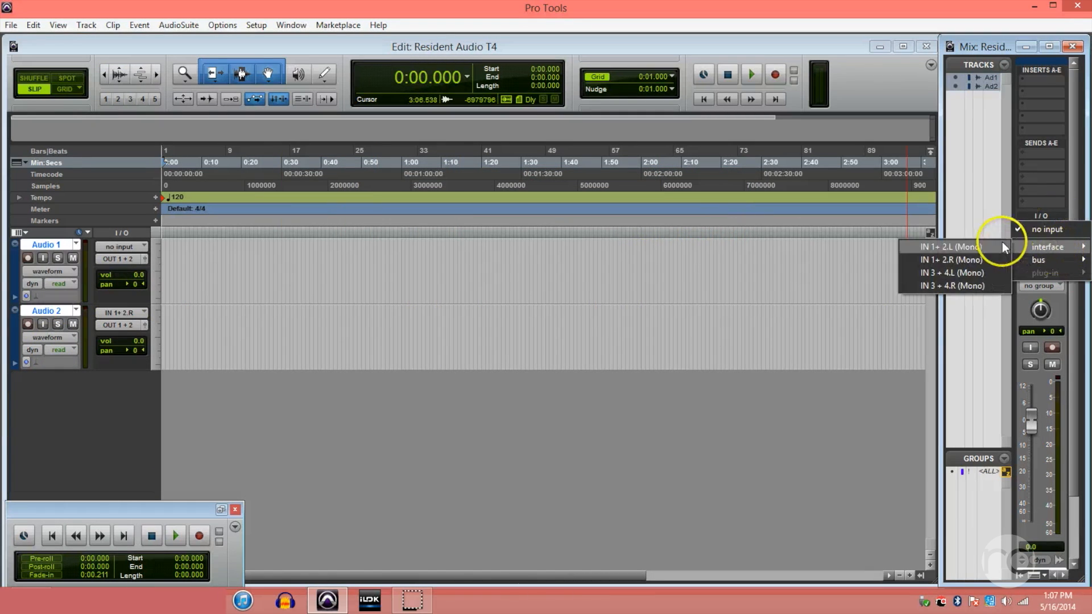
{"action": "left_click", "coordinate": [944, 247]}
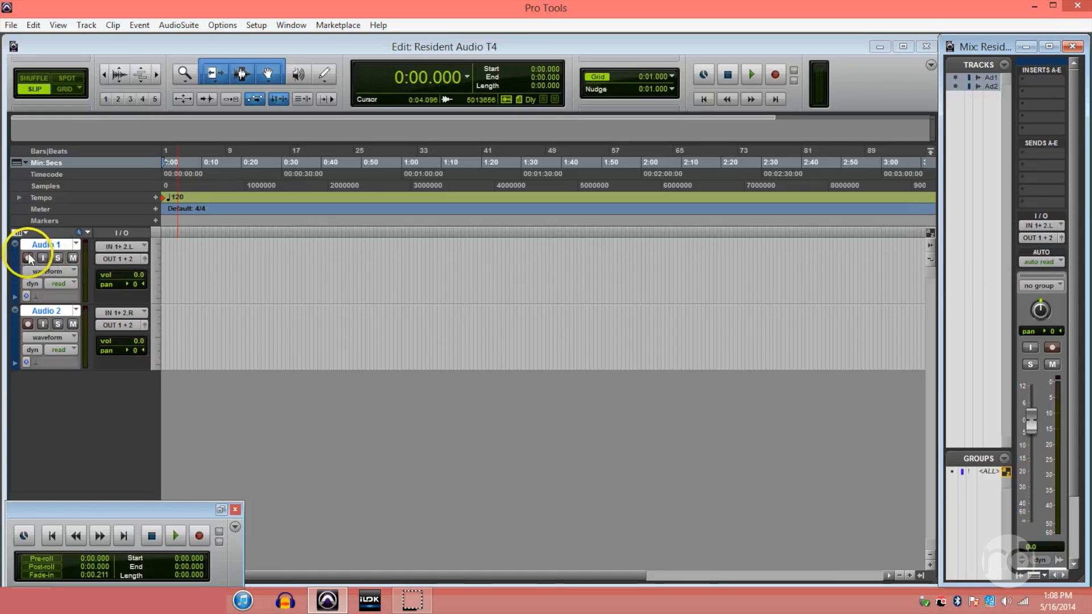
{"action": "mouse_move", "coordinate": [36, 271]}
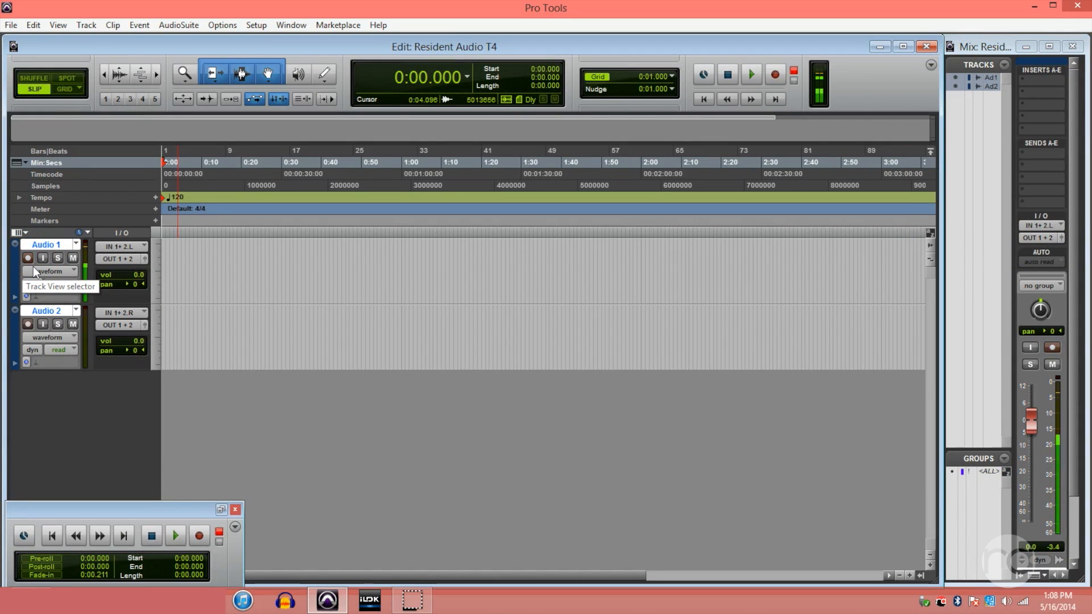
Record a roughly nine-second clip onto Audio 1 through the T4 using the transport.
{"action": "left_click", "coordinate": [751, 74]}
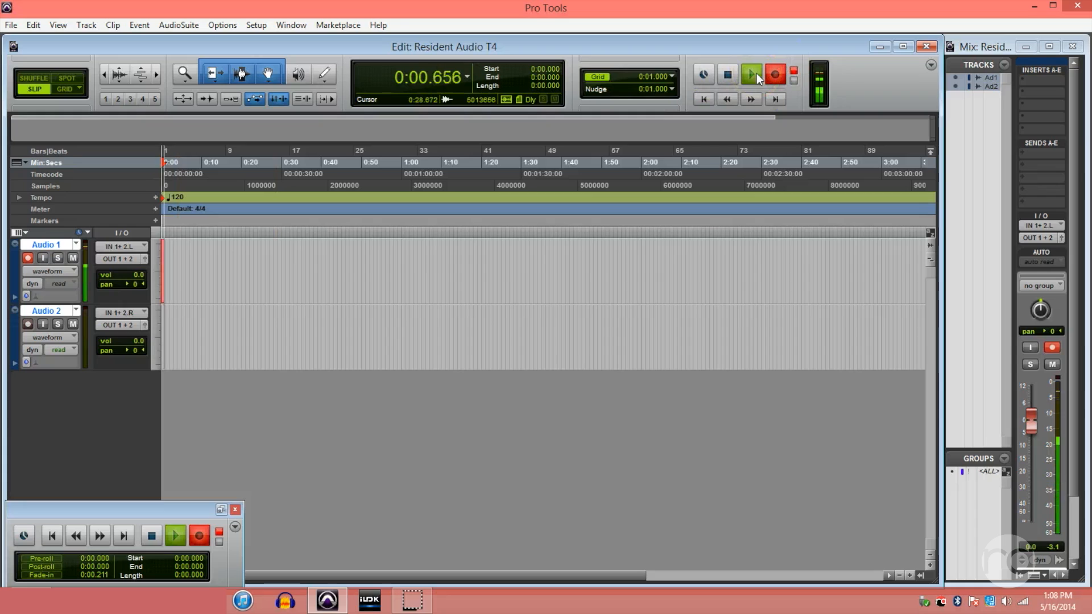
{"action": "left_click", "coordinate": [751, 75]}
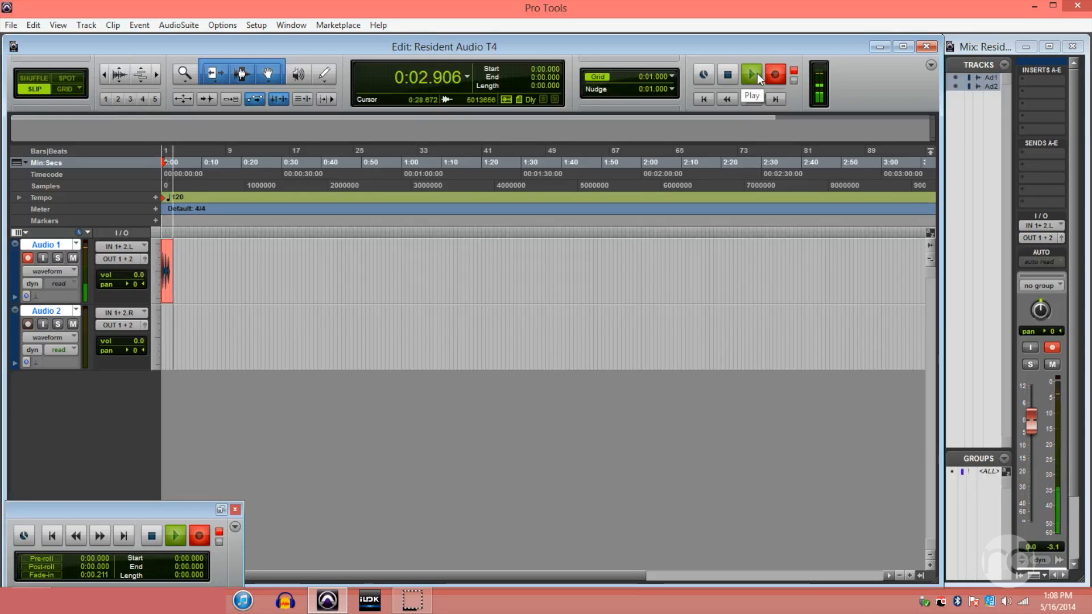
{"action": "left_click", "coordinate": [750, 74]}
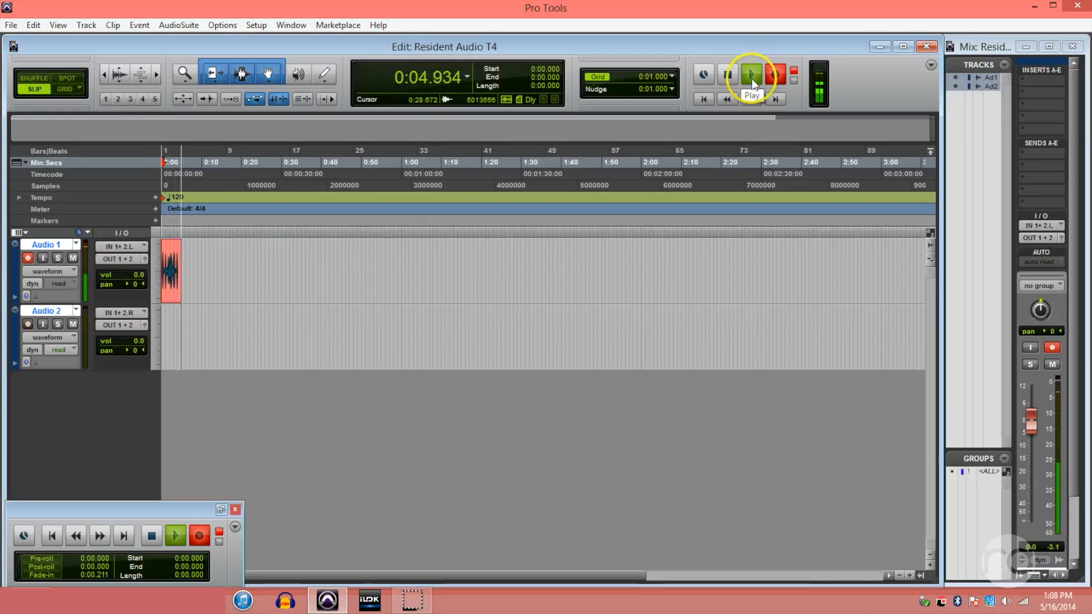
{"action": "left_click", "coordinate": [751, 75]}
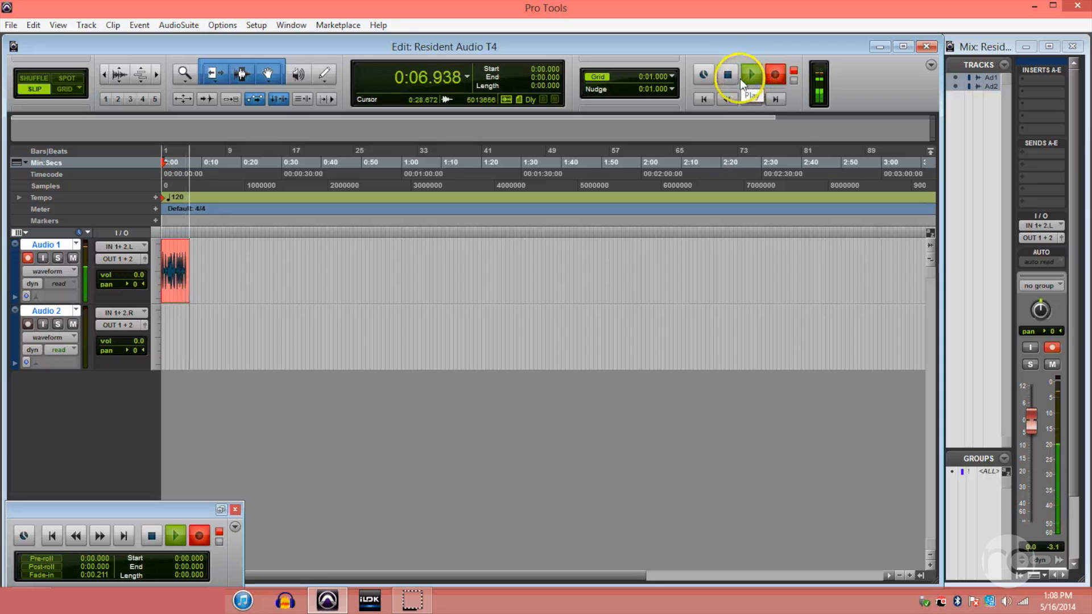
{"action": "left_click", "coordinate": [749, 75]}
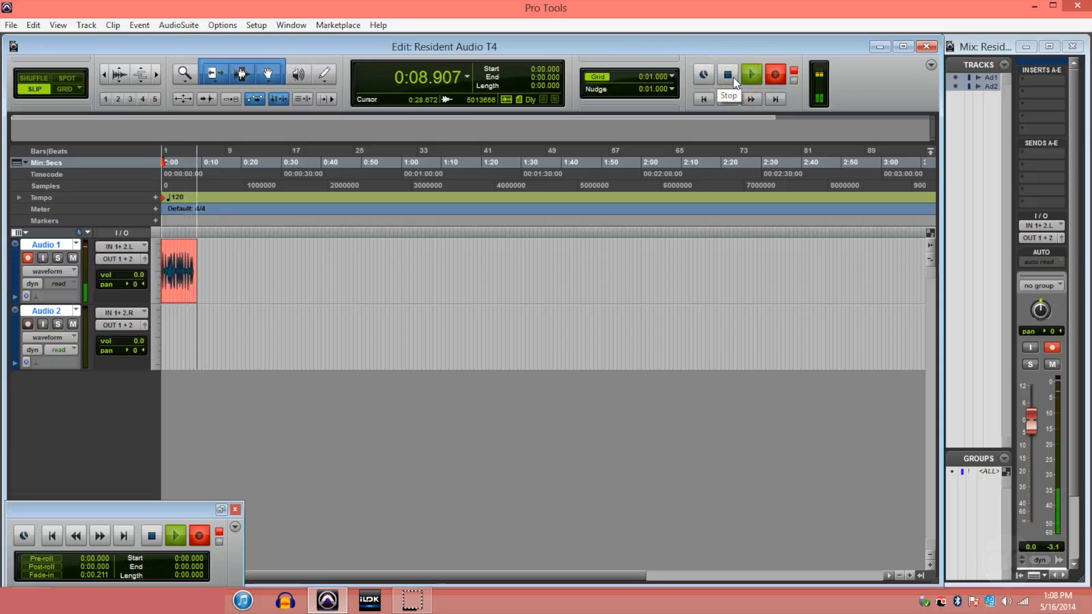